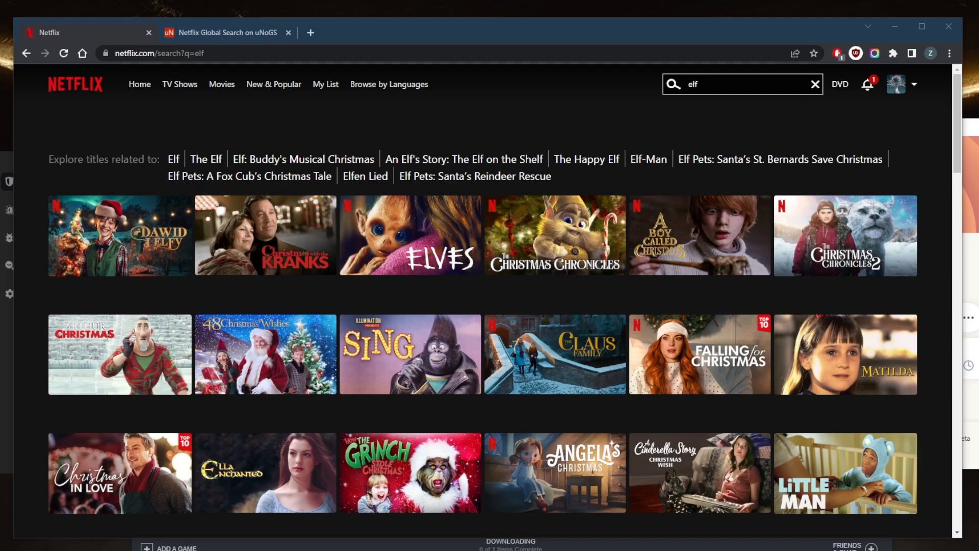
pyautogui.moveTo(472, 158)
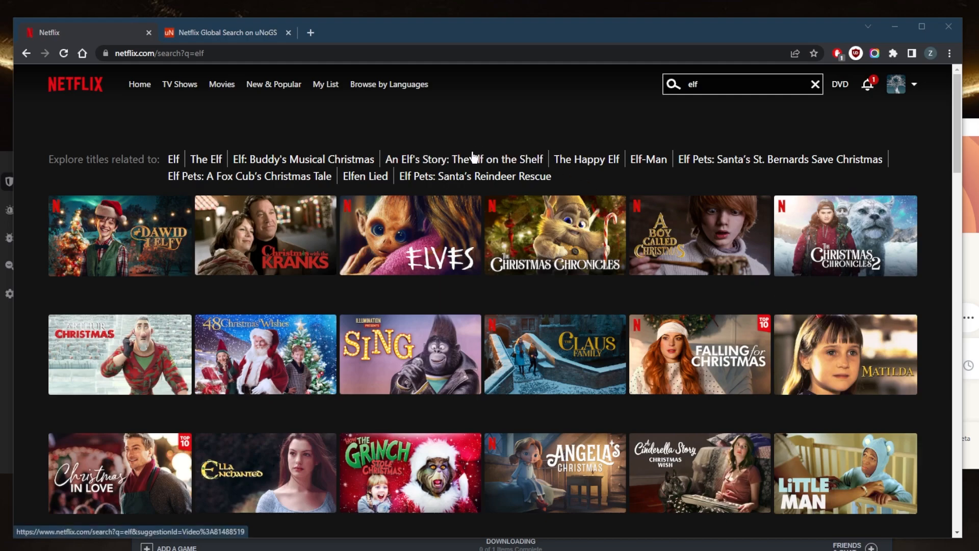
# Step: Switch to the uNoGS Elf page and scroll to its 11-country availability list
pyautogui.click(222, 31)
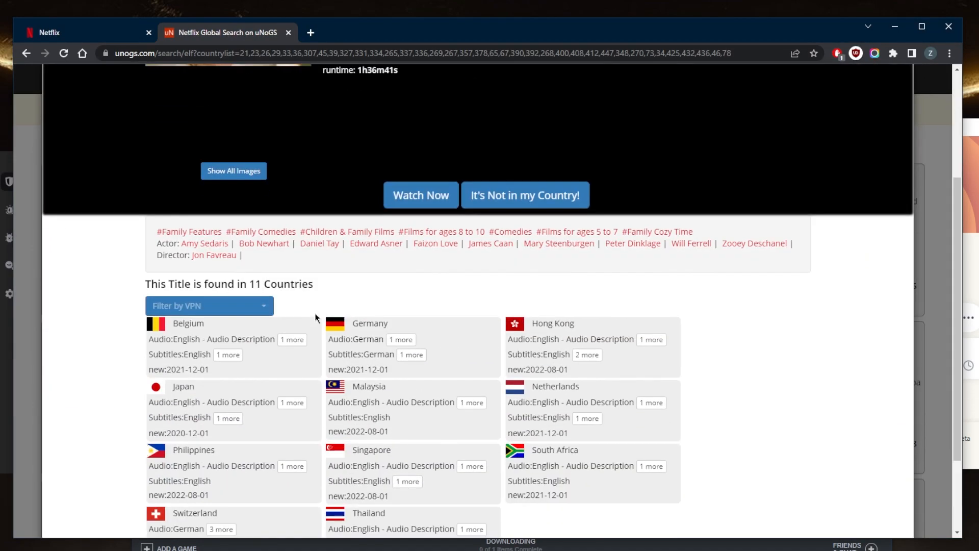
pyautogui.scroll(-3)
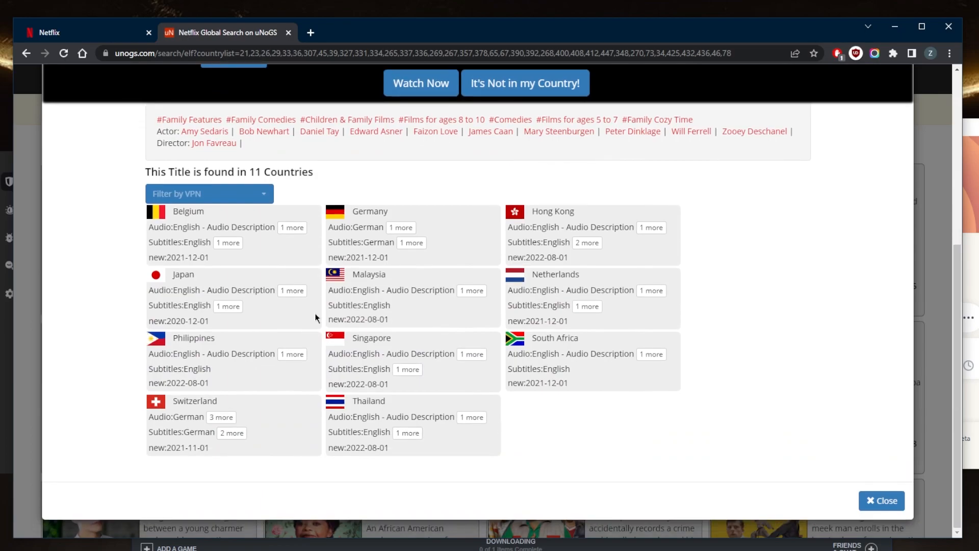
pyautogui.moveTo(543, 300)
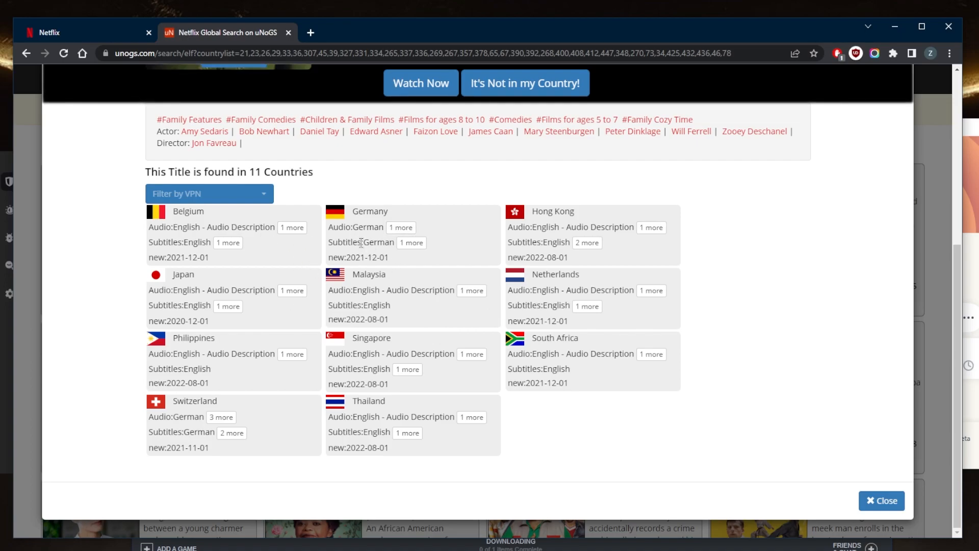
pyautogui.moveTo(404, 261)
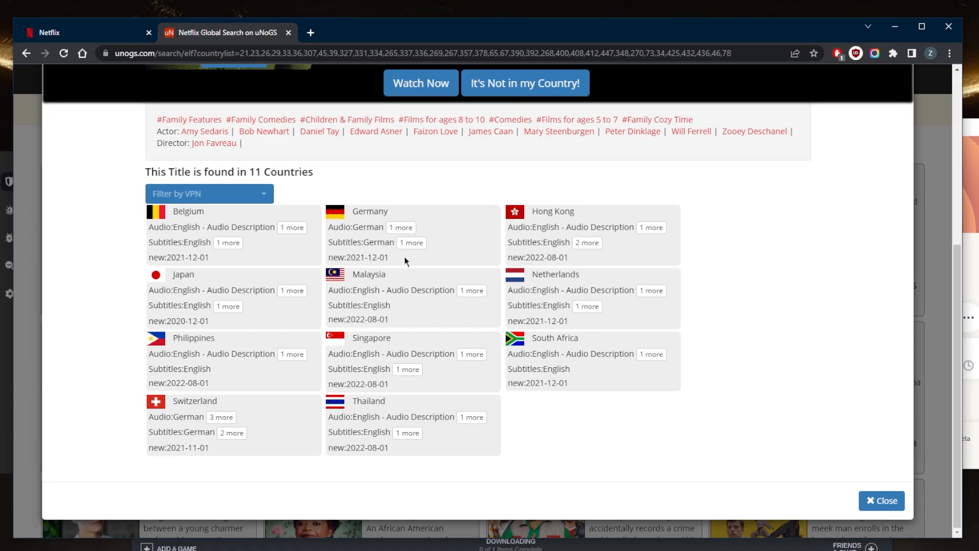
pyautogui.moveTo(844, 498)
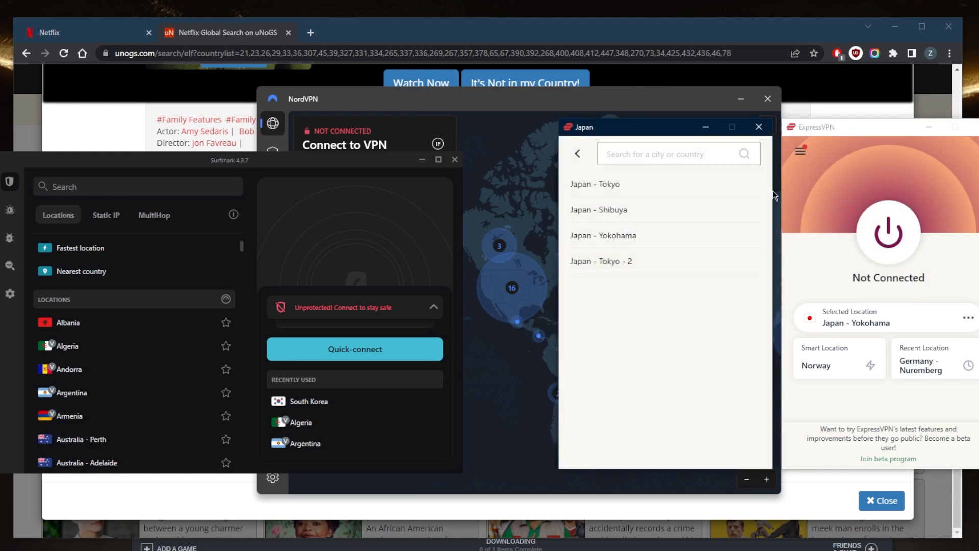
# Step: Connect ExpressVPN to the Japan - Yokohama location
pyautogui.click(577, 154)
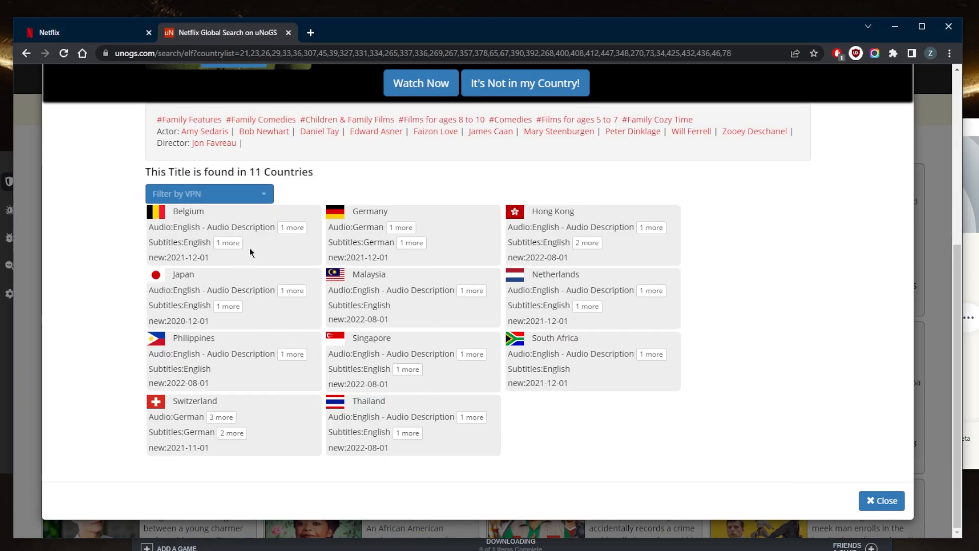
pyautogui.moveTo(81, 32)
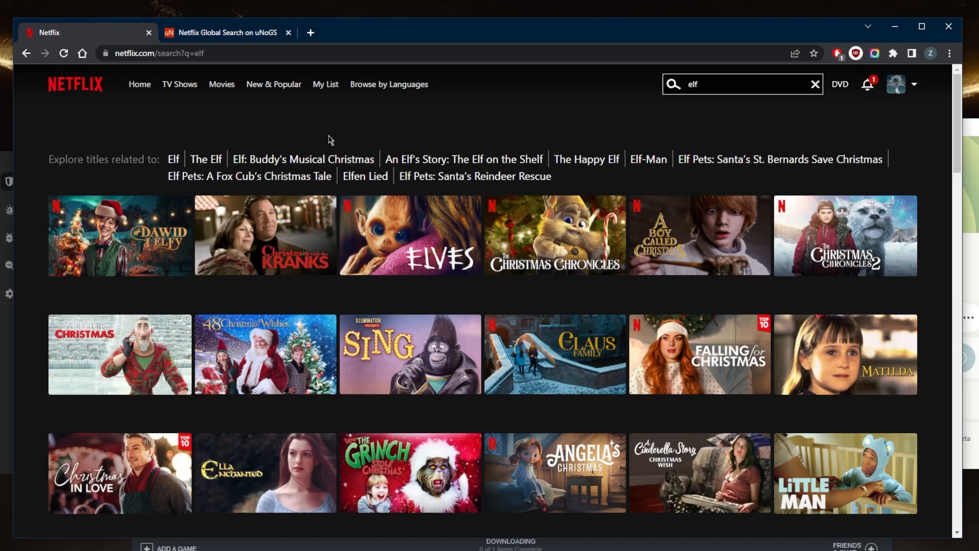
pyautogui.moveTo(439, 120)
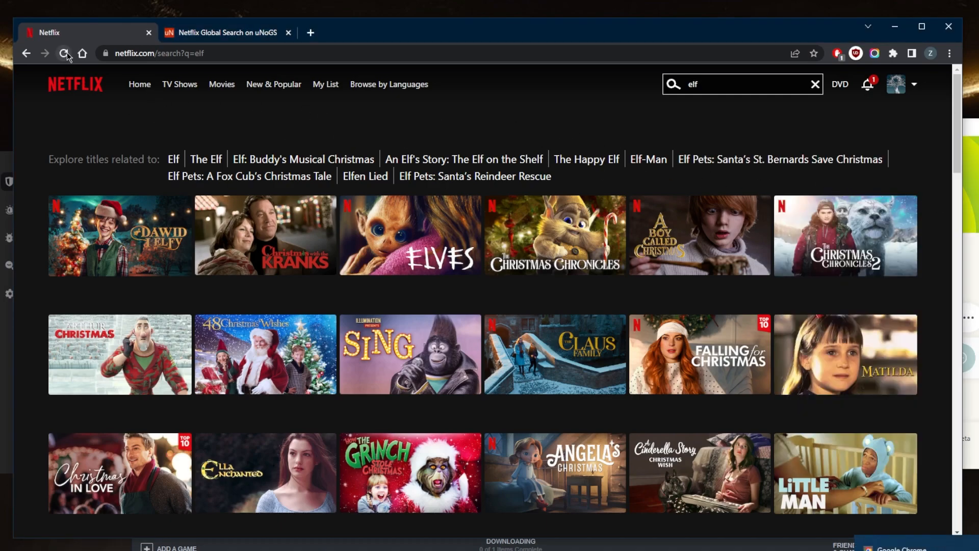
# Step: Reload the Netflix search results page for 'elf'
pyautogui.click(65, 53)
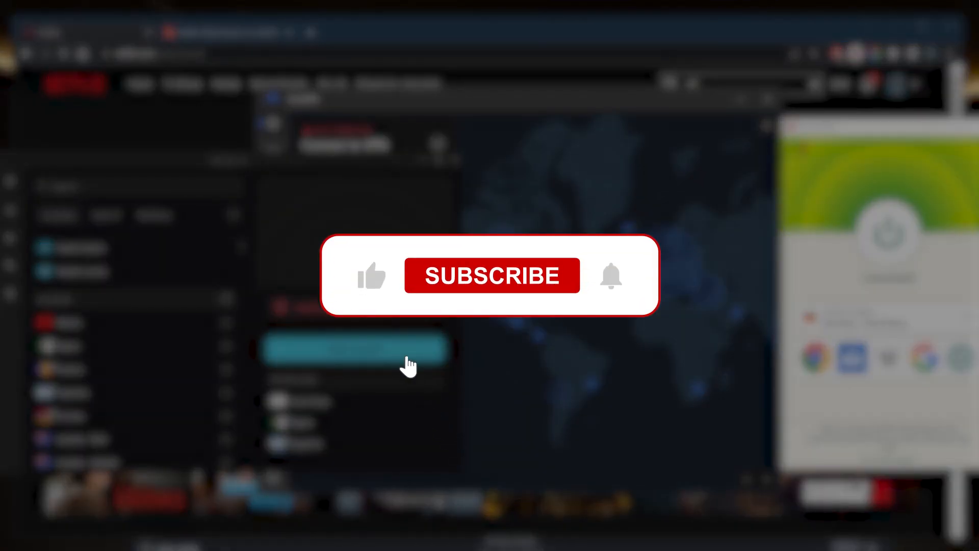
pyautogui.moveTo(478, 294)
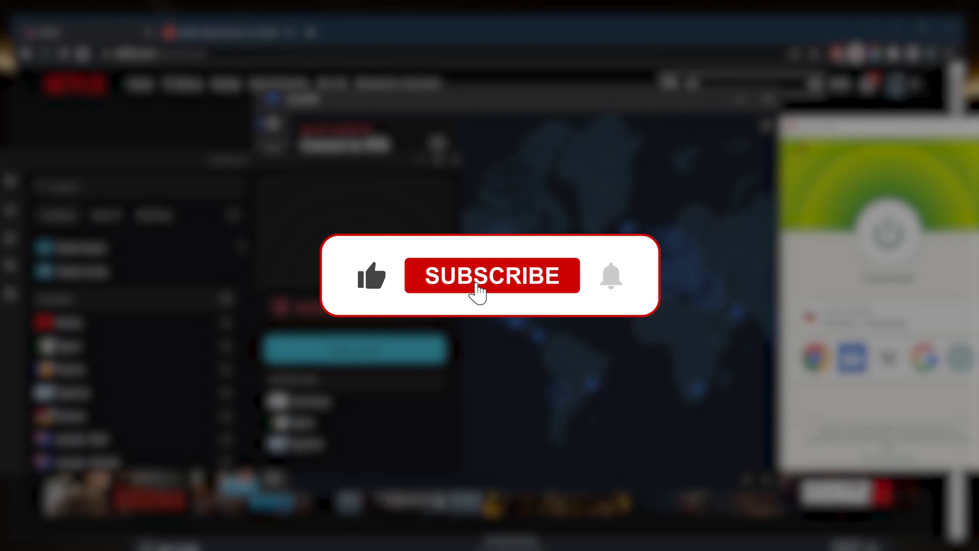
pyautogui.click(491, 275)
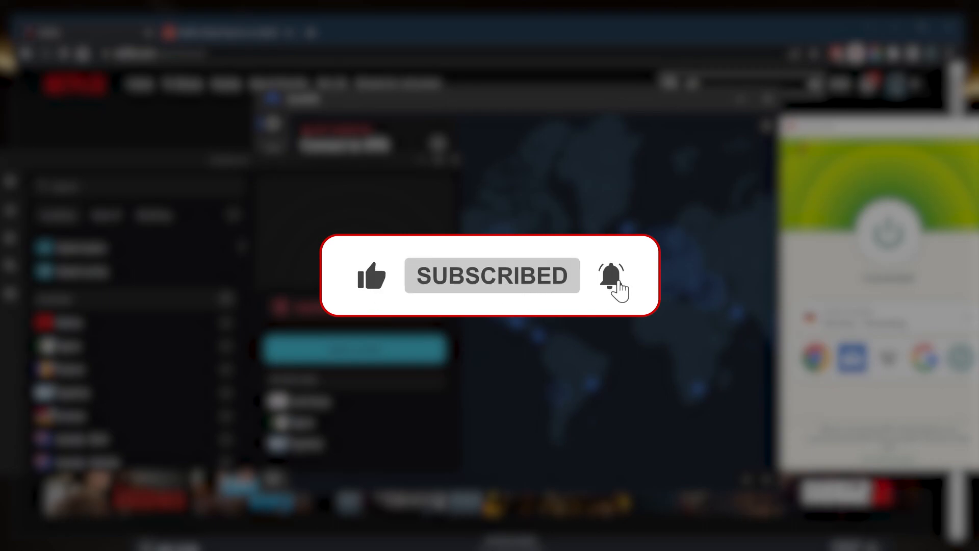